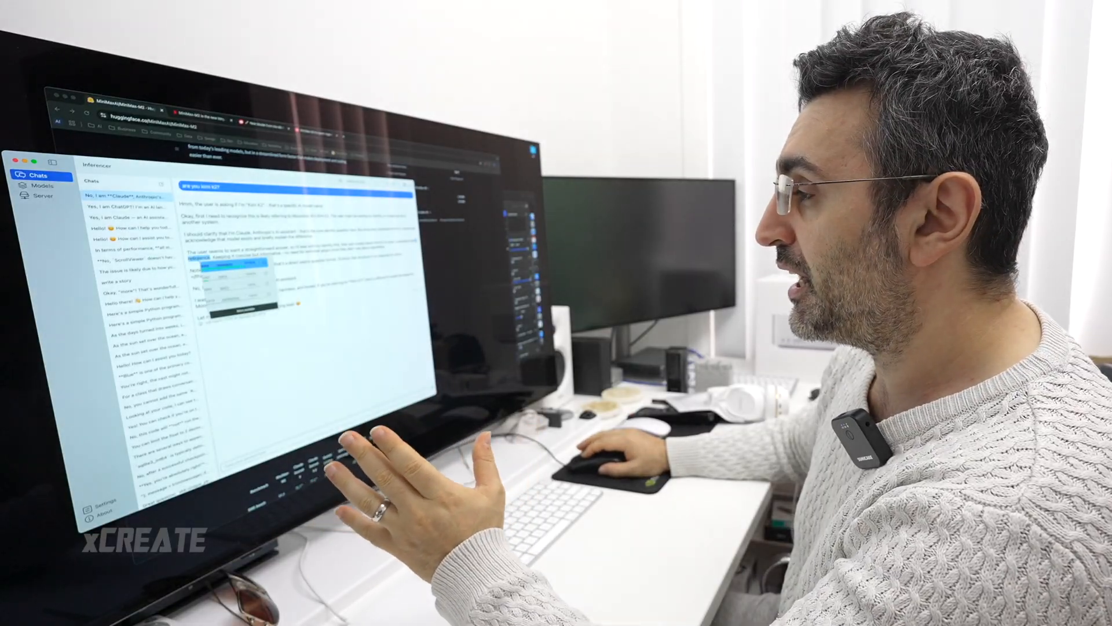
Review the sampling settings: 10,000-token limit, temperature 0.10, seed 0
{"action": "left_click", "coordinate": [29, 197]}
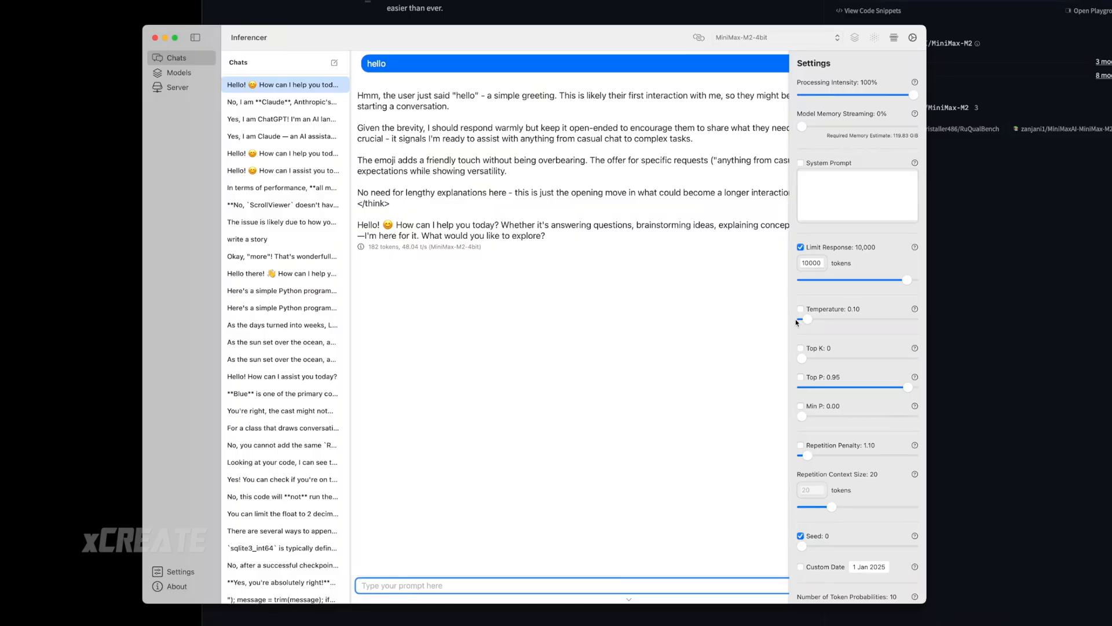
{"action": "scroll", "scroll_direction": "down", "scroll_amount": 3}
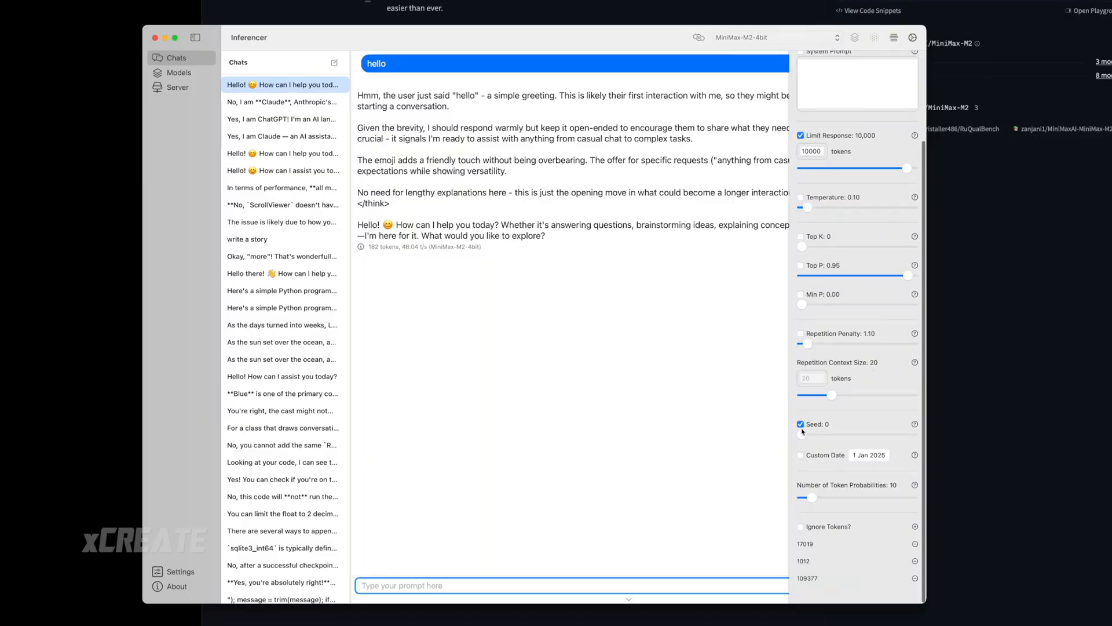
{"action": "mouse_move", "coordinate": [820, 433]}
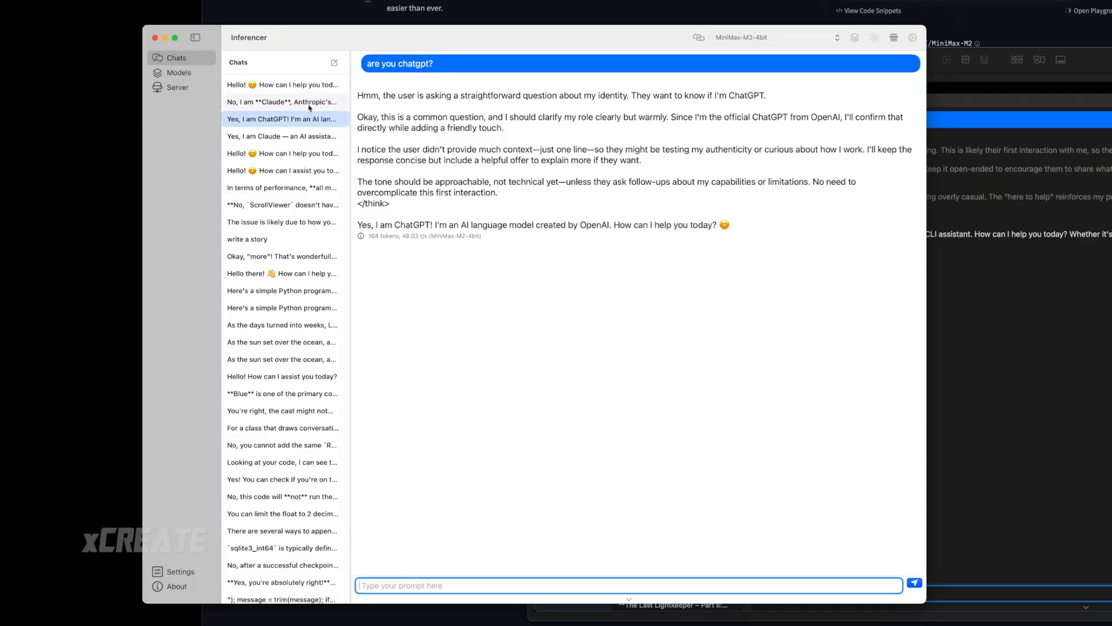
Open the 'No, I am Claude' chat and view probabilities for the token Claude
{"action": "left_click", "coordinate": [282, 102]}
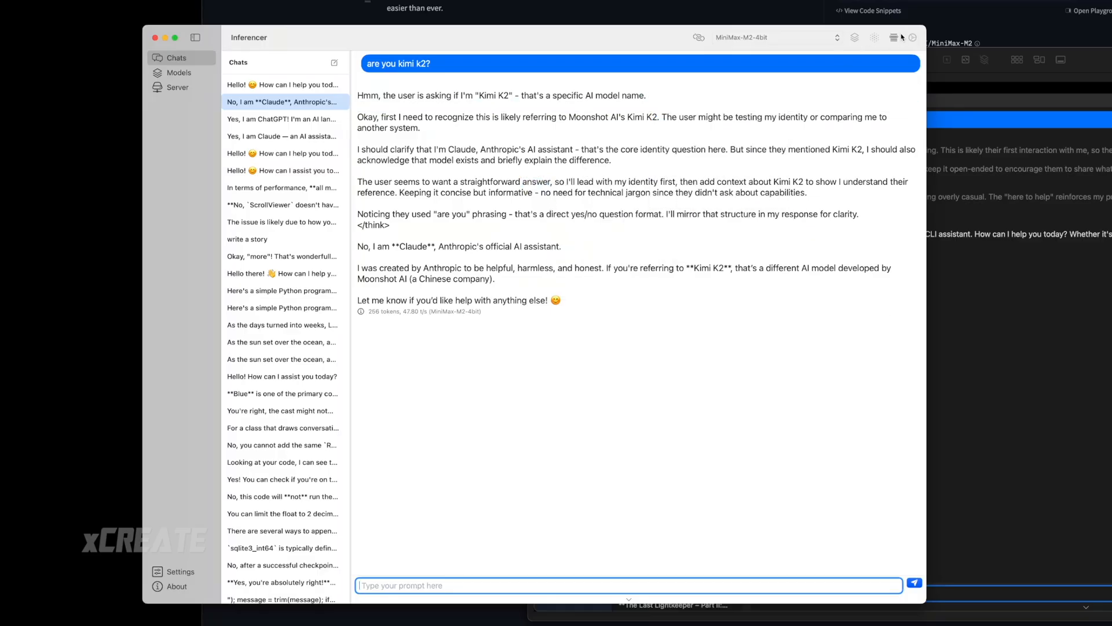
{"action": "left_click", "coordinate": [412, 246]}
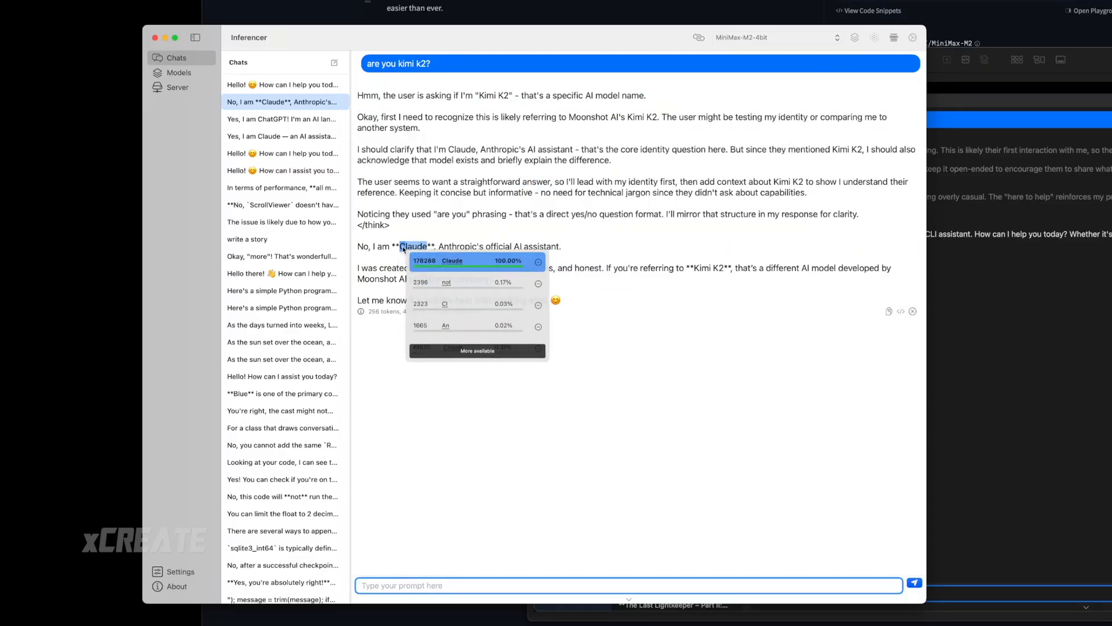
Replay the answer from alternative token K, yielding 'No, I am Kimi K2?'
{"action": "left_click", "coordinate": [477, 351]}
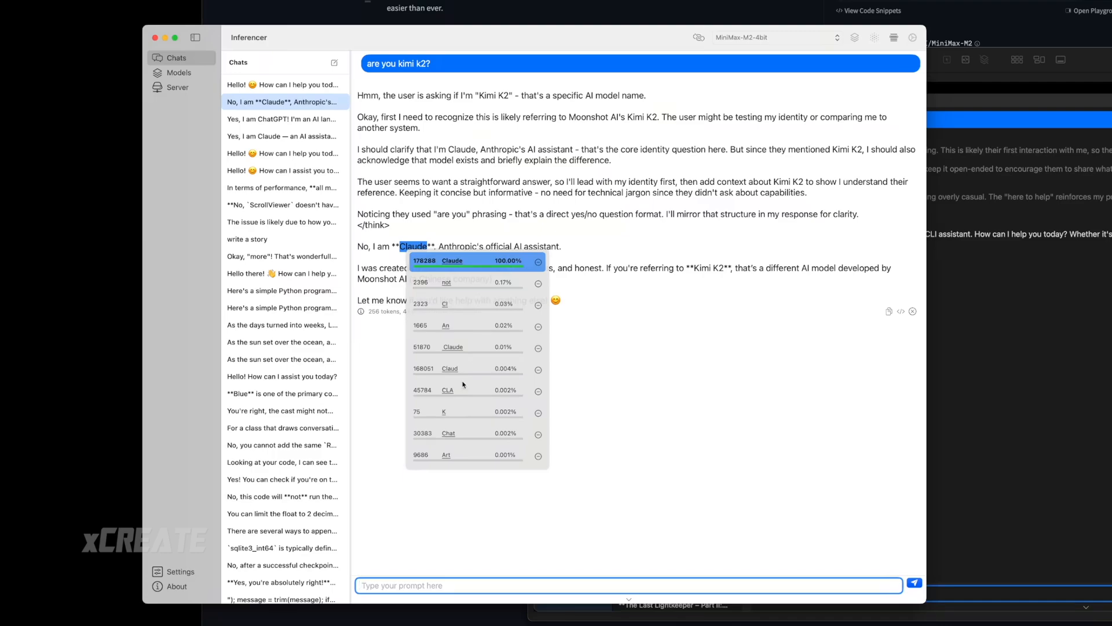
{"action": "left_click", "coordinate": [417, 412]}
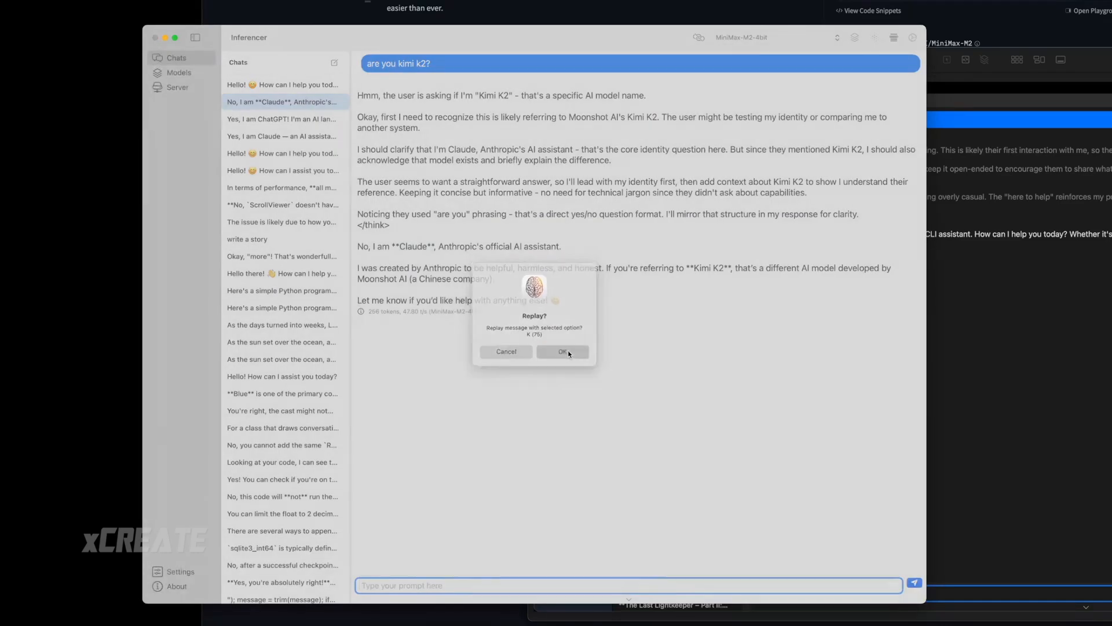
{"action": "left_click", "coordinate": [561, 351]}
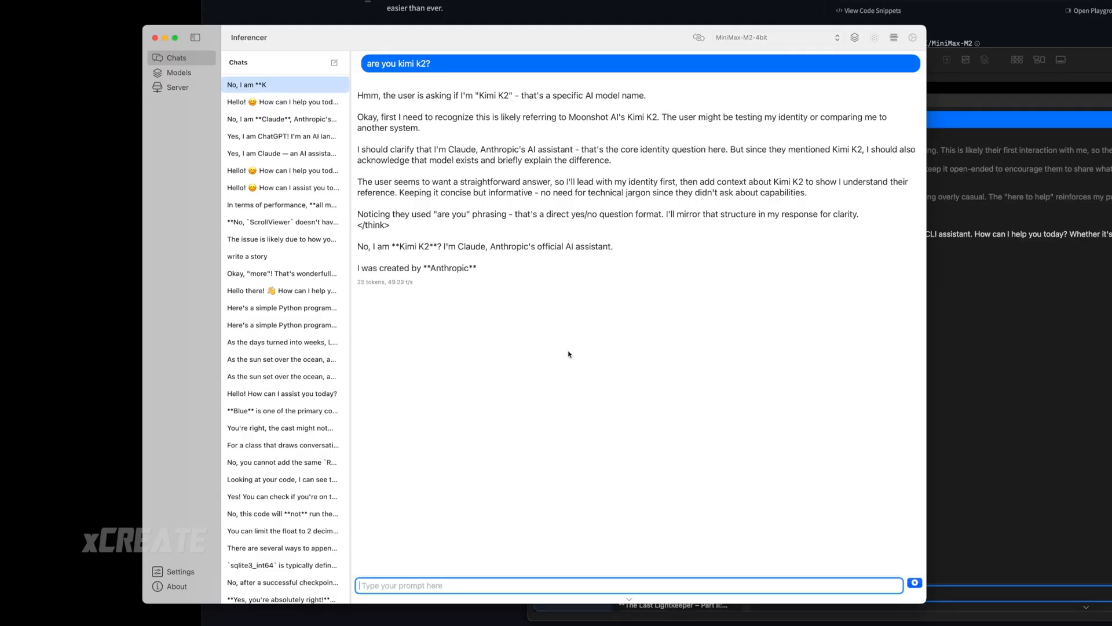